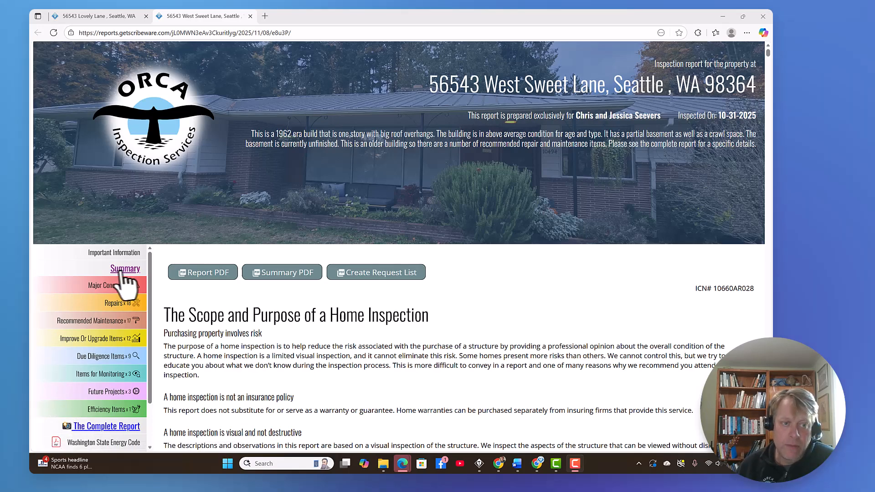
pyautogui.moveTo(145, 399)
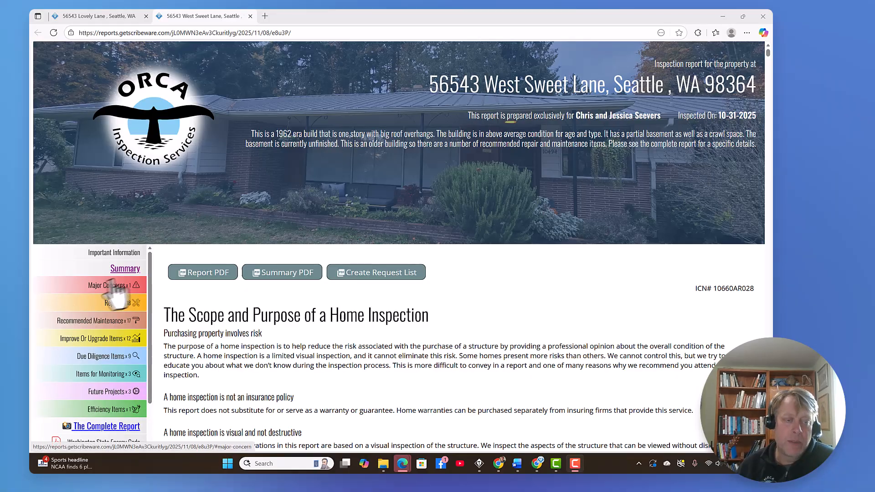
pyautogui.moveTo(167, 307)
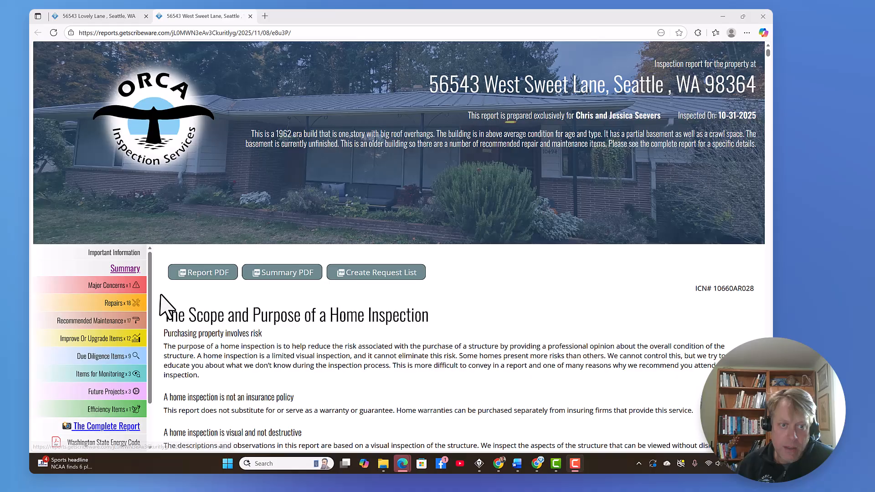
pyautogui.moveTo(168, 290)
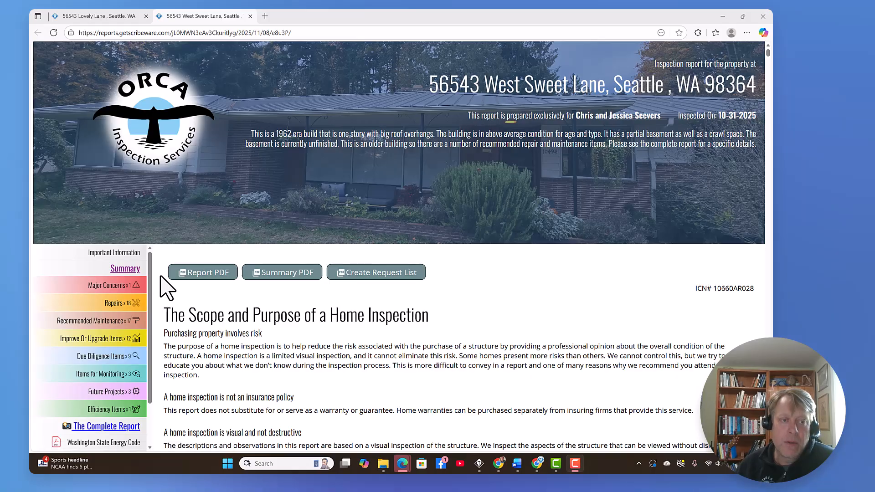
pyautogui.moveTo(139, 304)
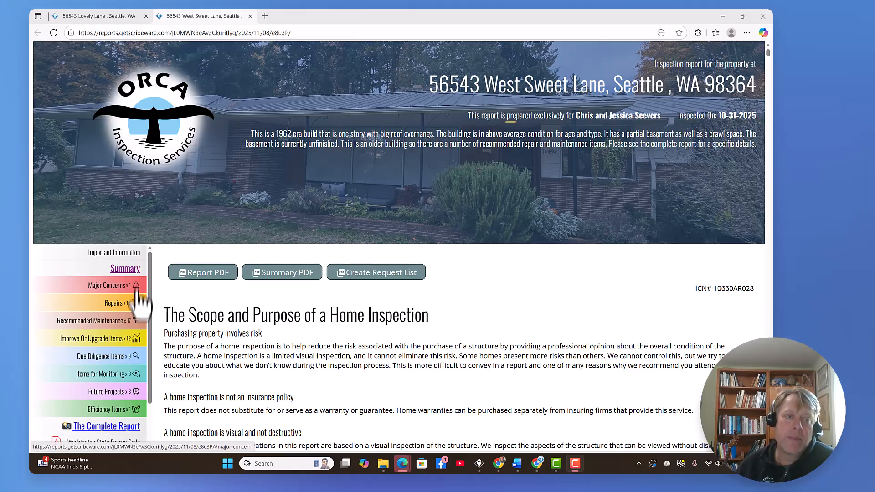
pyautogui.moveTo(125, 382)
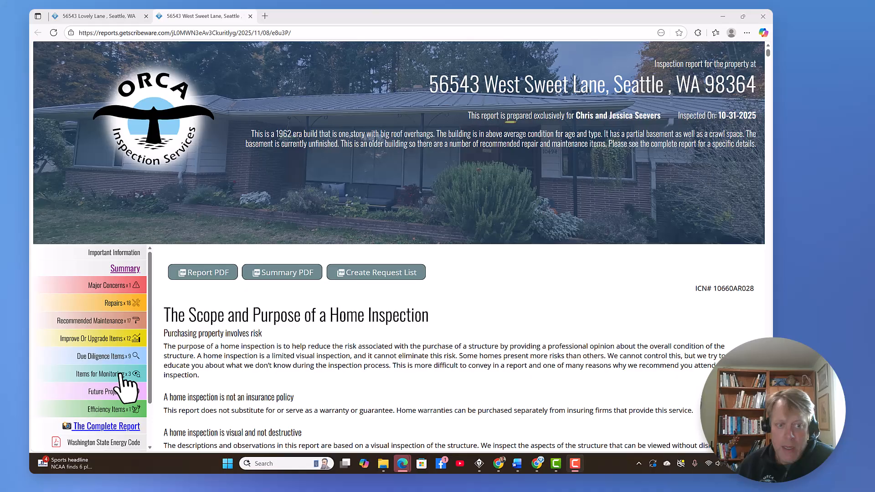
pyautogui.moveTo(115, 349)
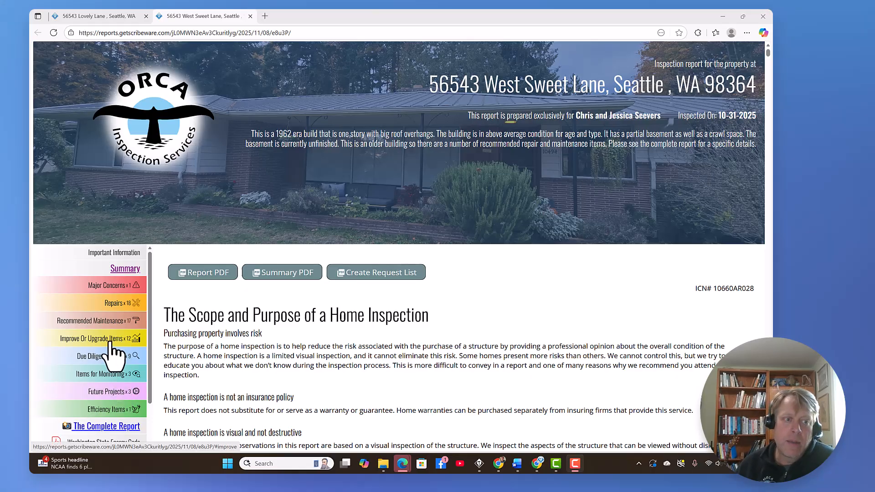
# Jump to the Improve Or Upgrade Items summary and review its entries down to the basement stair photos
pyautogui.click(100, 339)
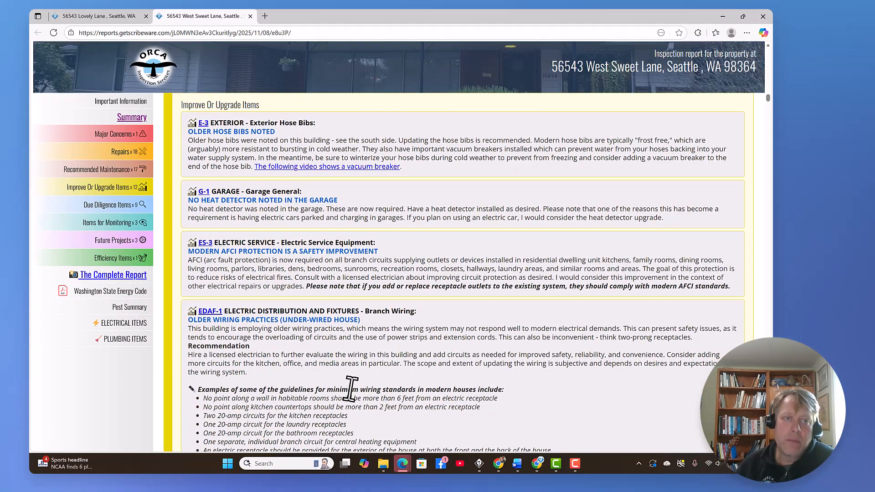
pyautogui.moveTo(444, 357)
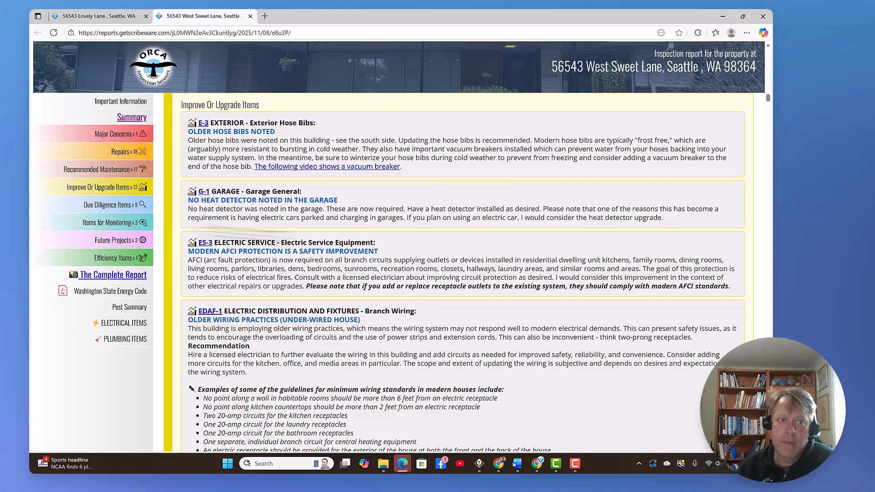
pyautogui.moveTo(106, 204)
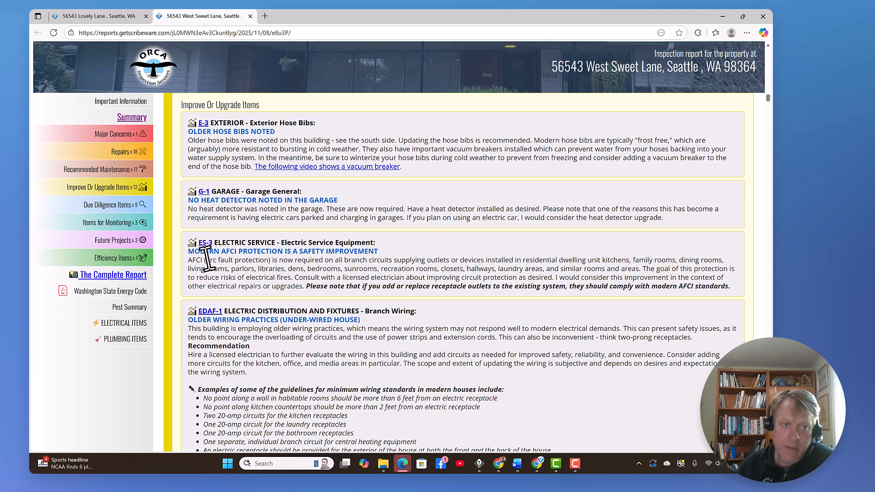
pyautogui.moveTo(267, 210)
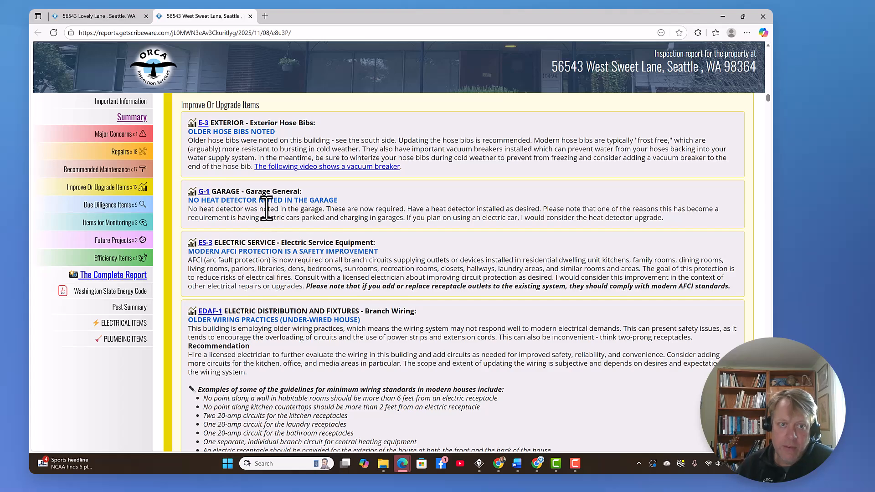
pyautogui.scroll(-3)
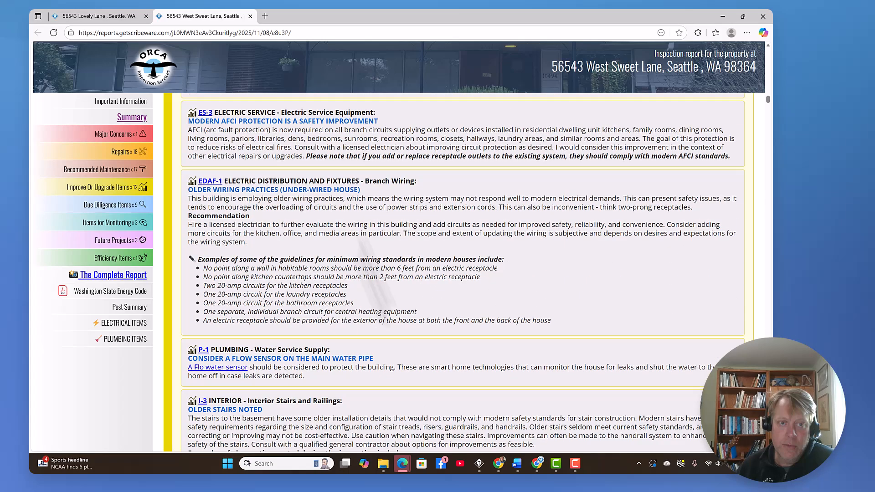
pyautogui.scroll(-3)
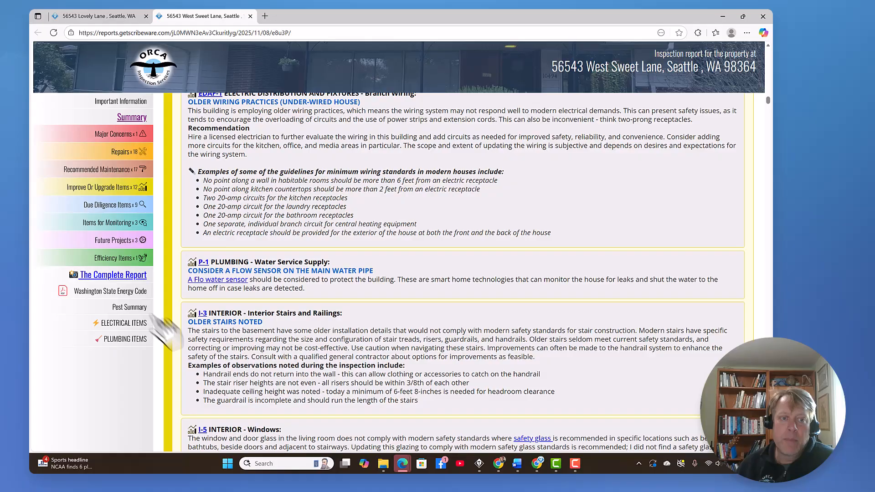
pyautogui.scroll(-3)
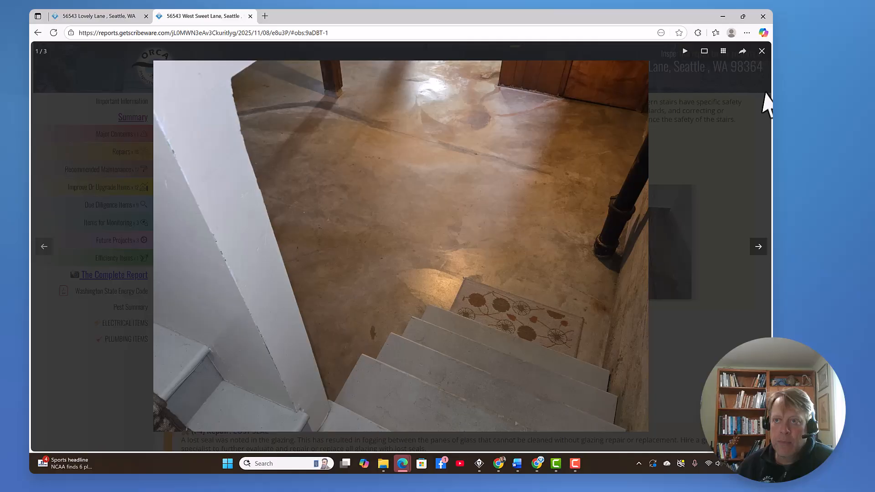
# Close the enlarged stair photo and return to the Older Stairs Noted entry with its three photos
pyautogui.click(761, 51)
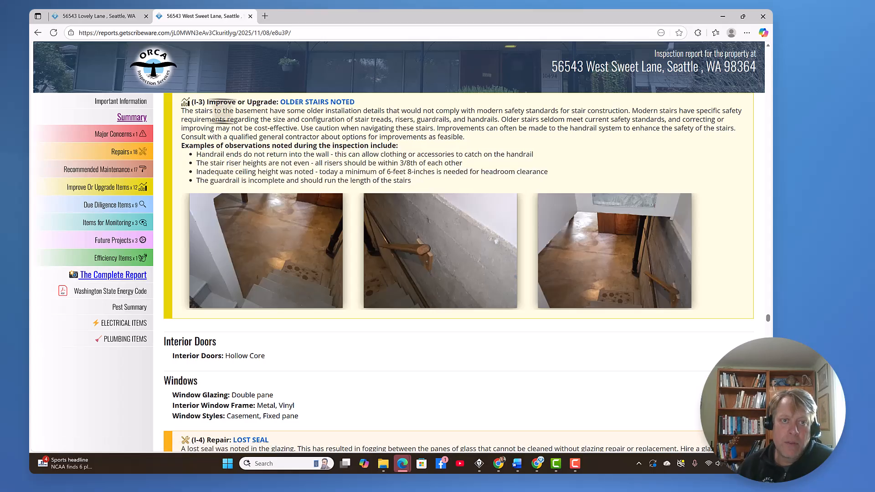
pyautogui.scroll(3)
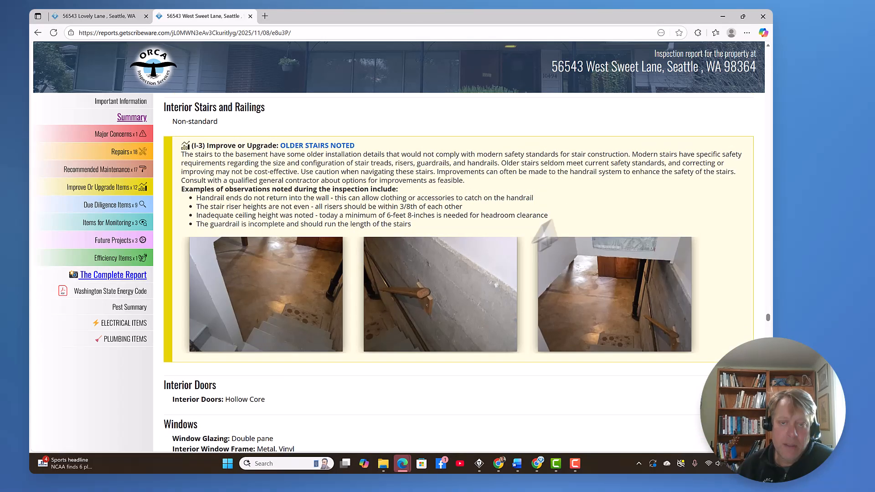
pyautogui.moveTo(329, 185)
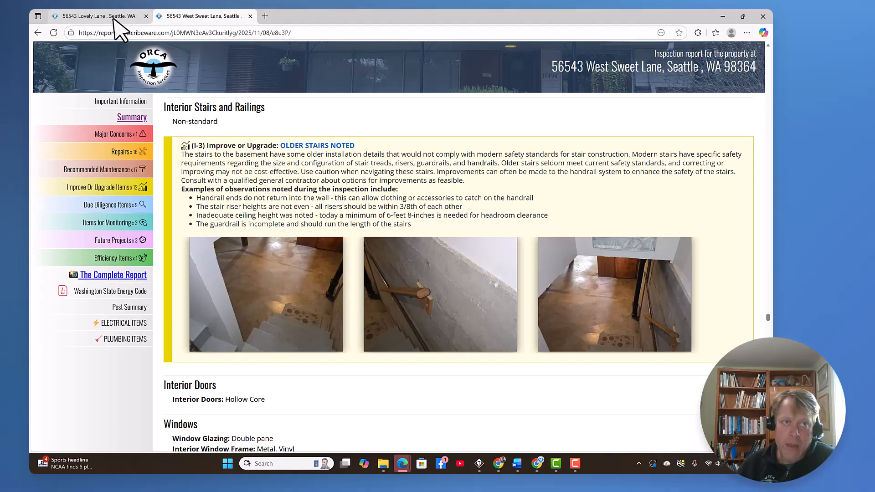
pyautogui.click(89, 15)
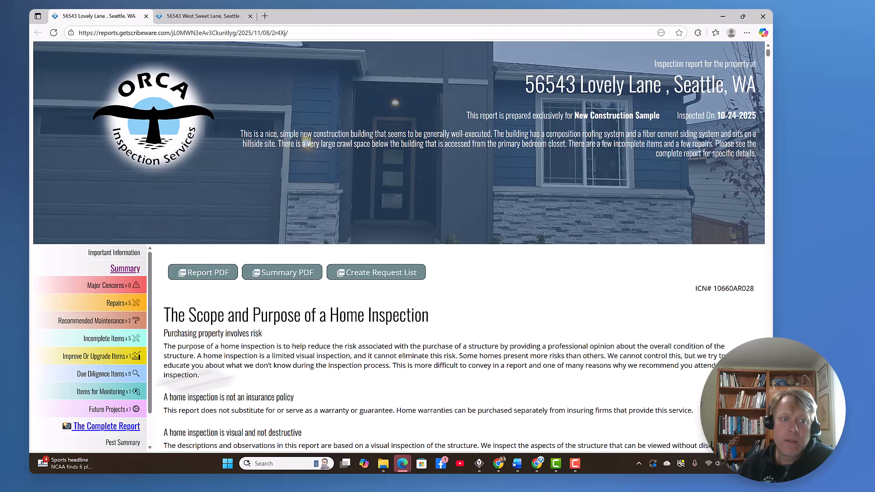
pyautogui.moveTo(92, 356)
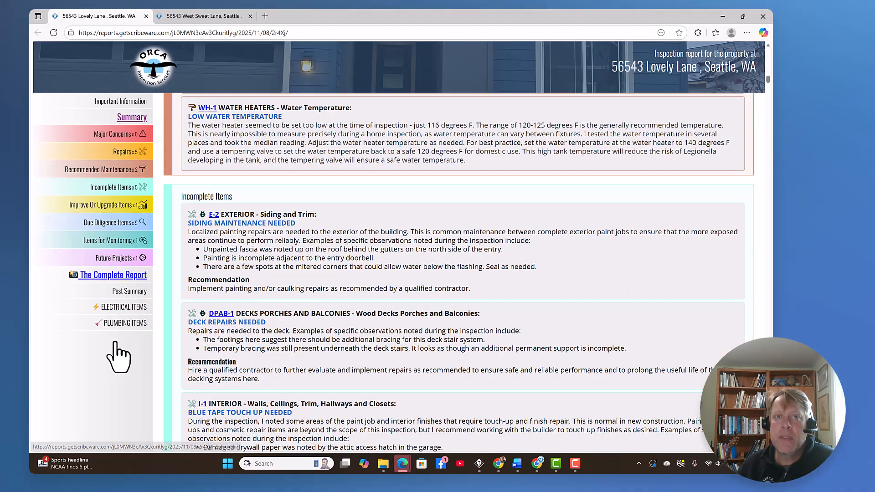
pyautogui.scroll(-3)
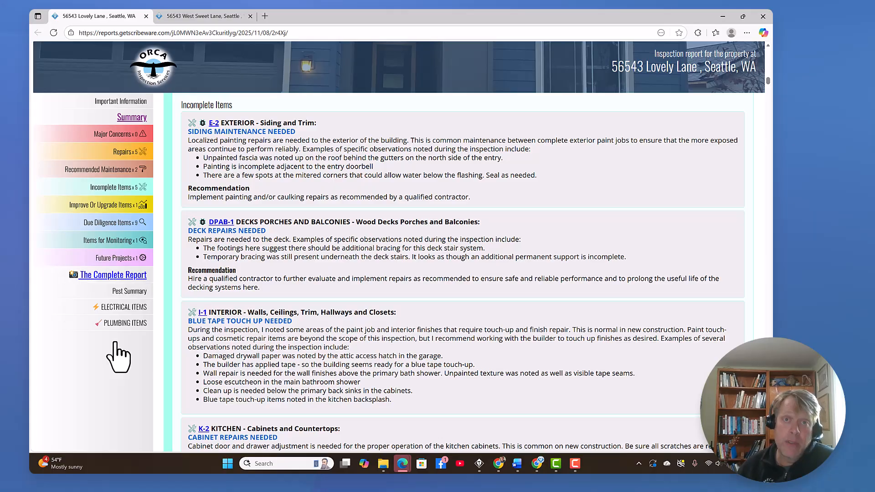
pyautogui.moveTo(119, 279)
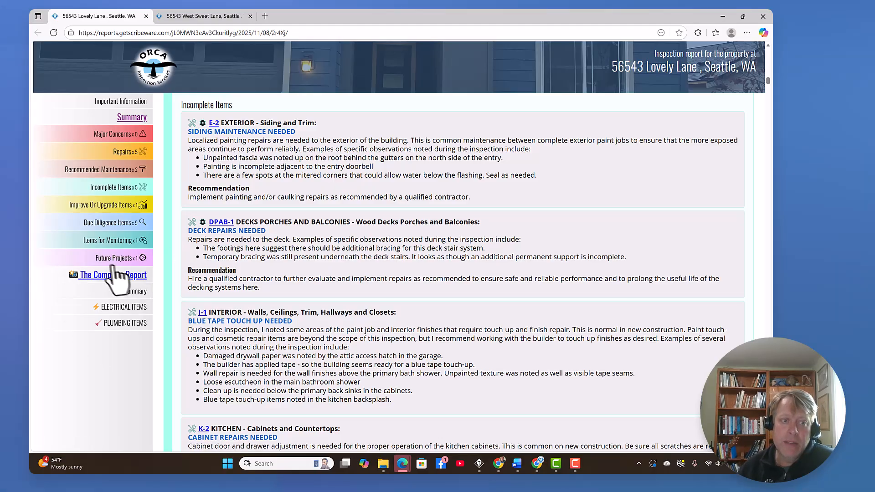
pyautogui.moveTo(126, 203)
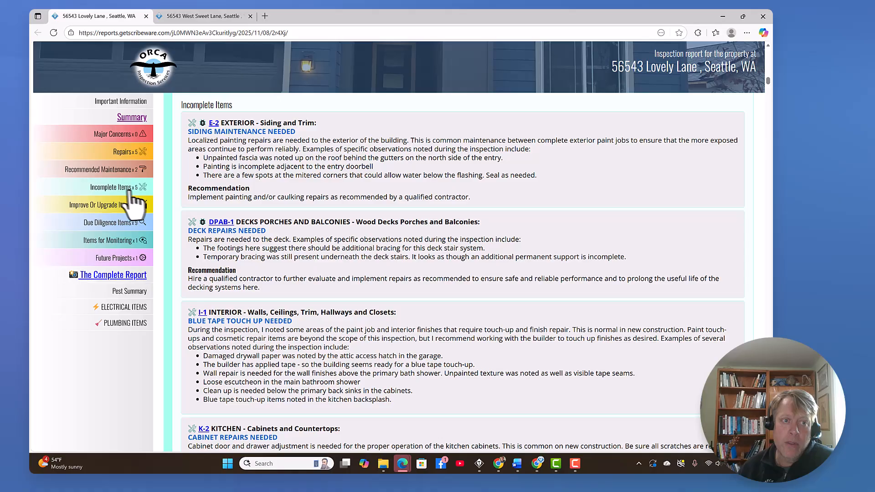
pyautogui.scroll(-3)
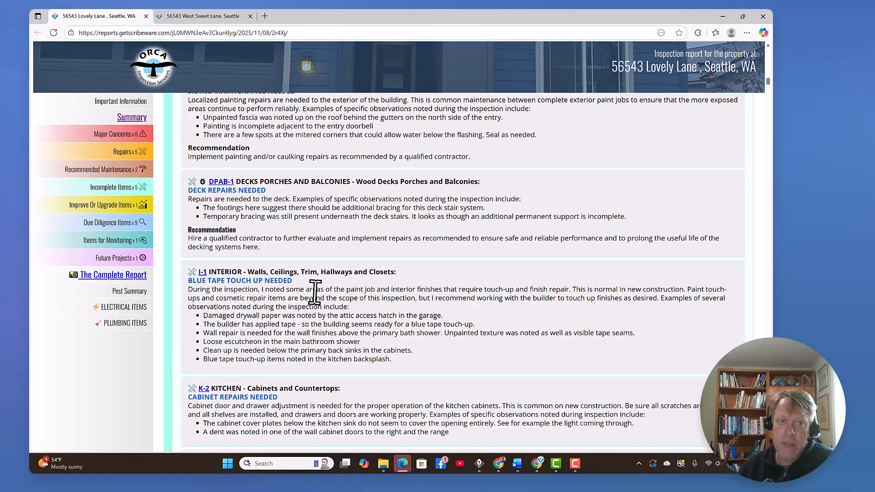
pyautogui.scroll(3)
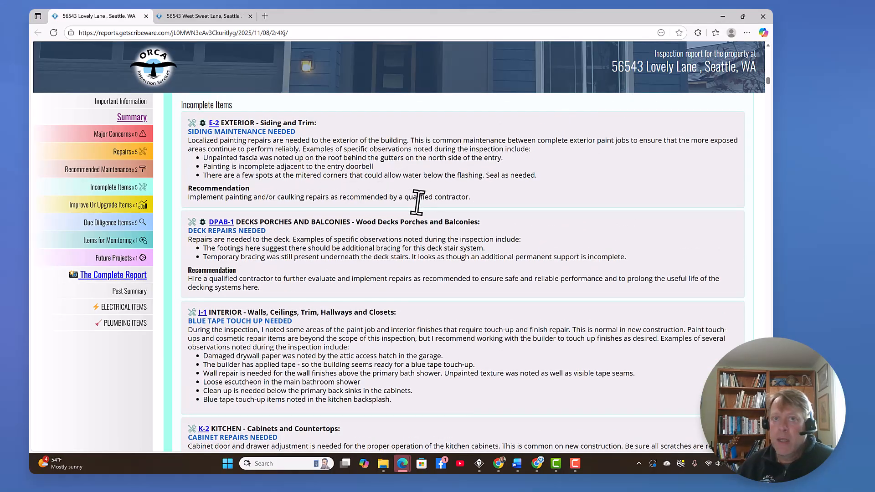
pyautogui.moveTo(247, 254)
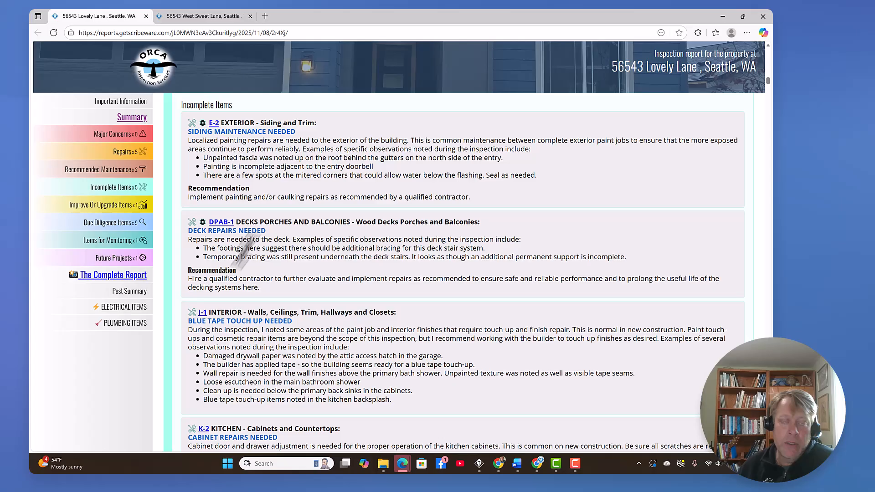